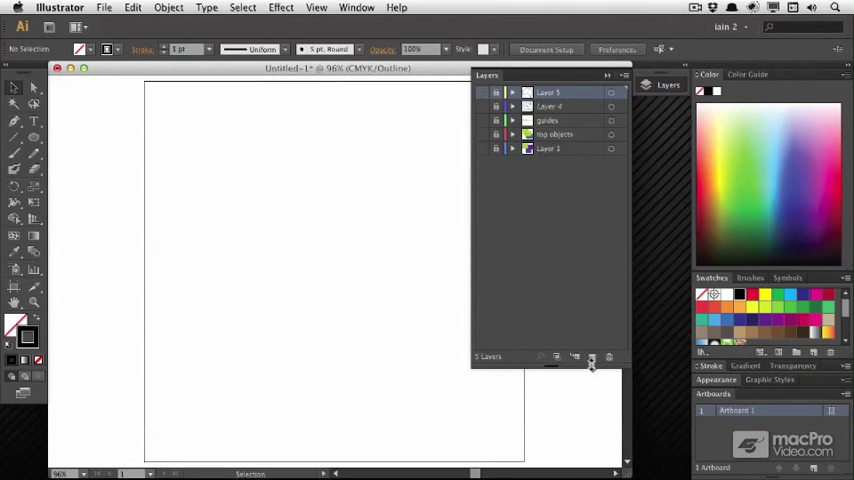
- Add a new layer and place Flag_of_Australia.png on it as a linked image
click(592, 357)
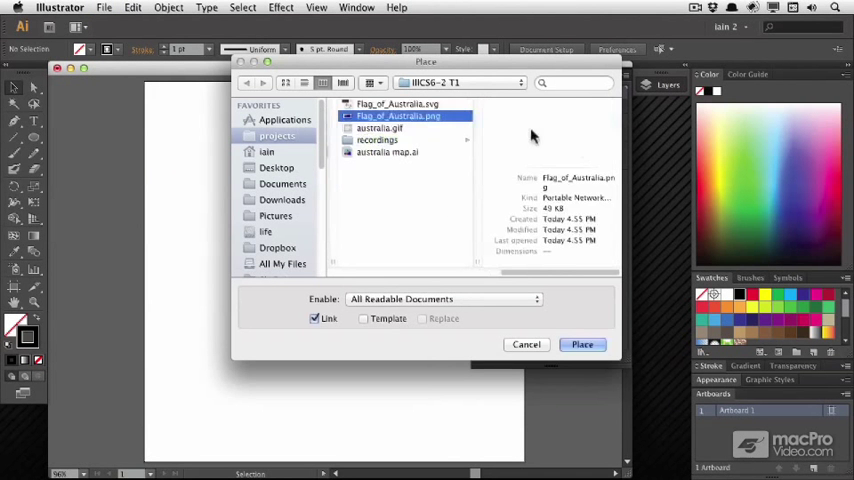
click(397, 116)
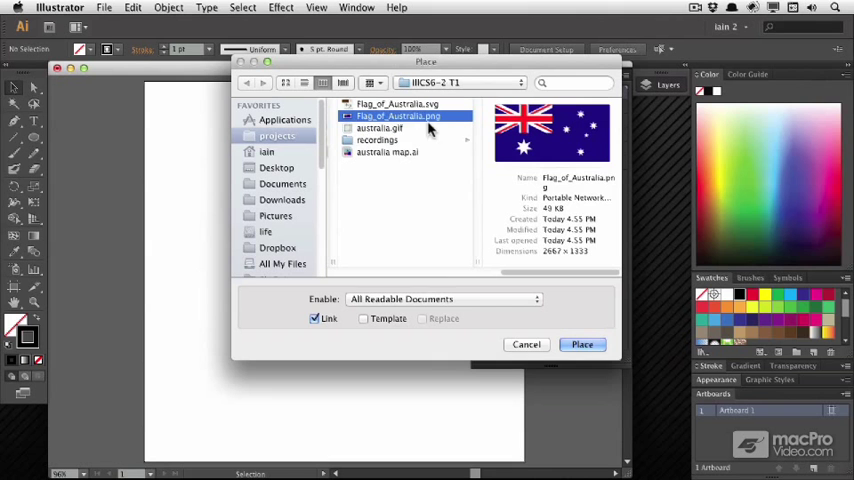
mouse_move(532, 318)
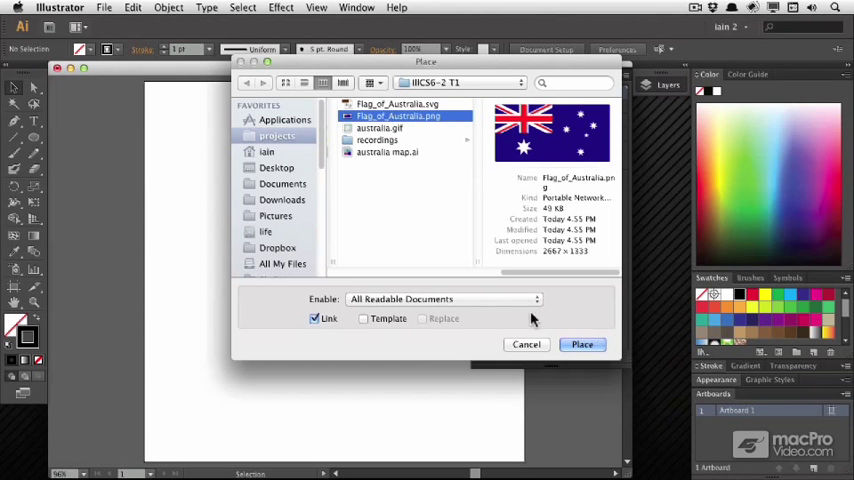
click(443, 299)
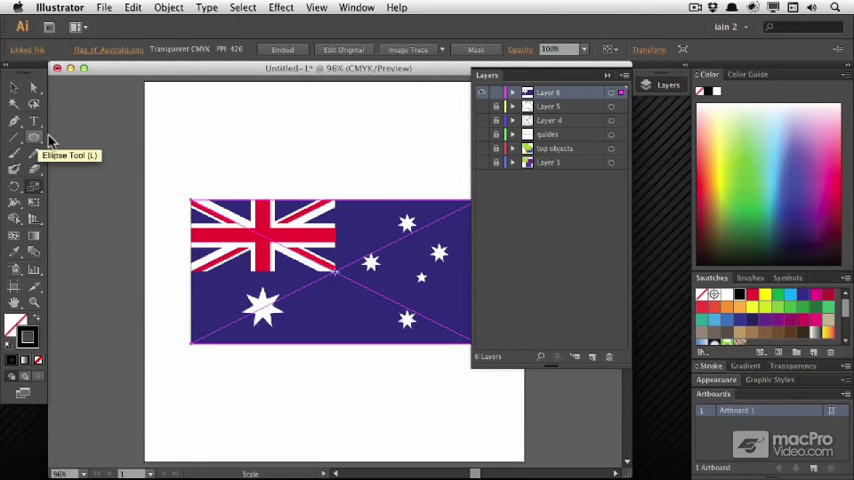
- Open the Links panel listing Flag_of_Australia.png and australia.gif
click(357, 8)
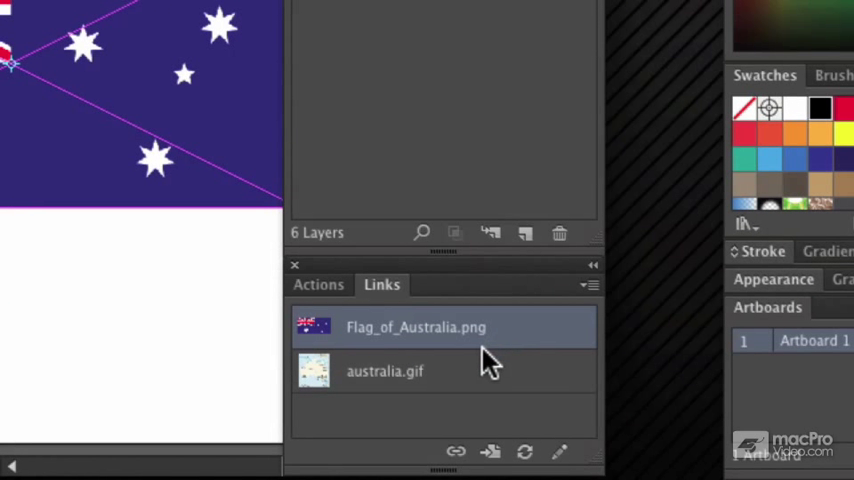
mouse_move(512, 322)
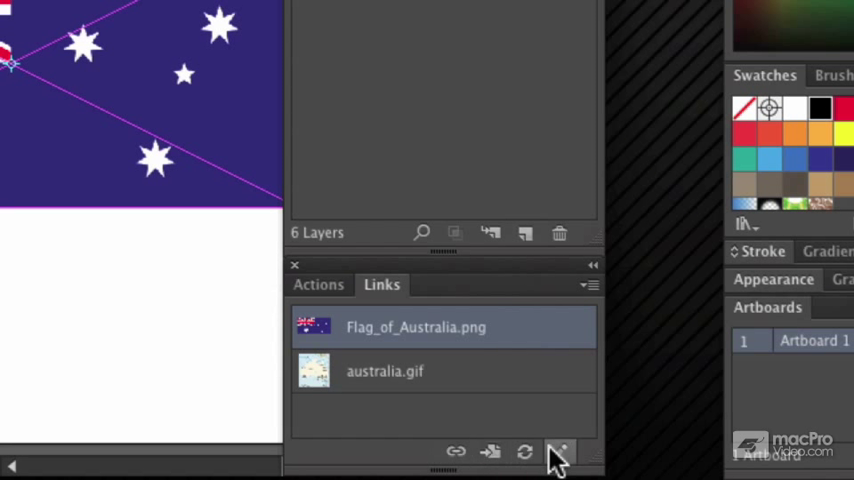
mouse_move(456, 452)
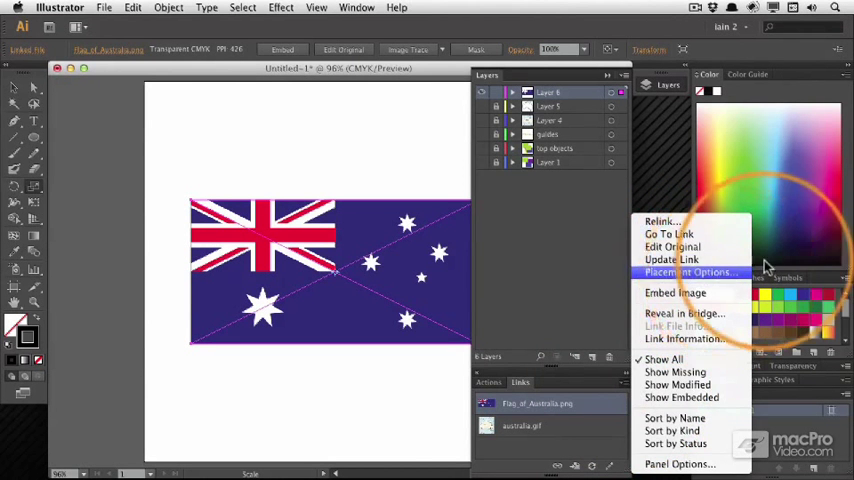
- Set the linked flag's Placement Options Preserve setting to Proportions (Fill)
click(691, 272)
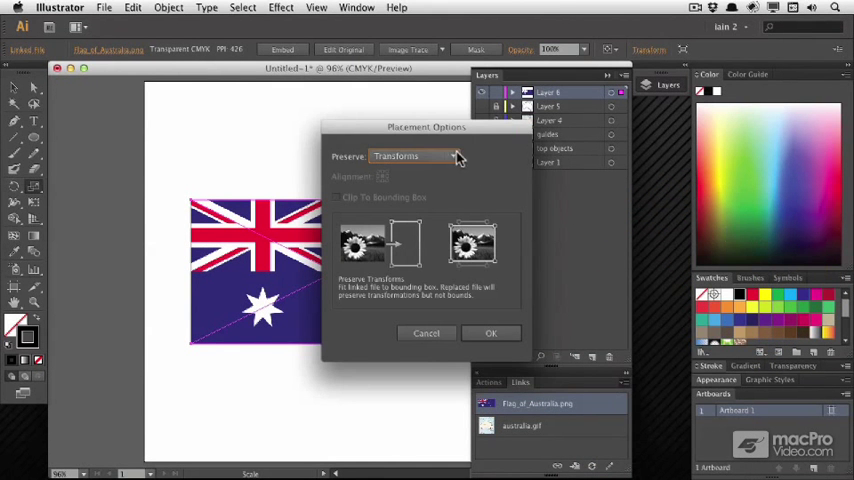
click(416, 156)
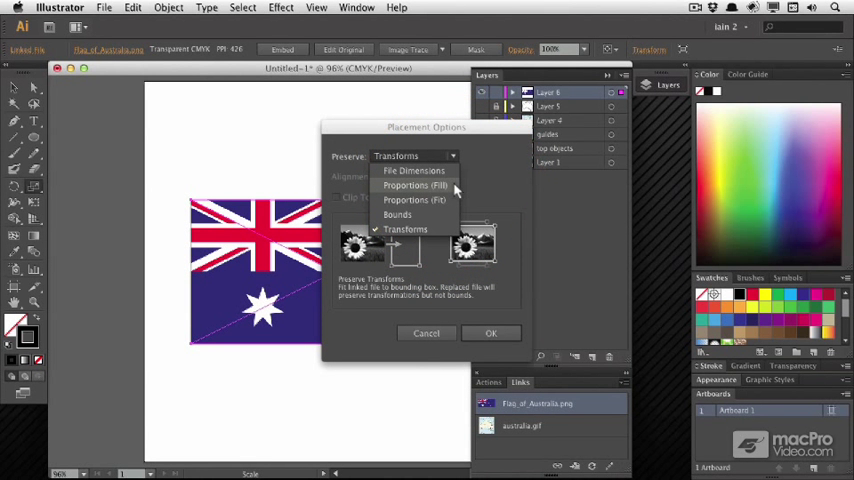
click(415, 185)
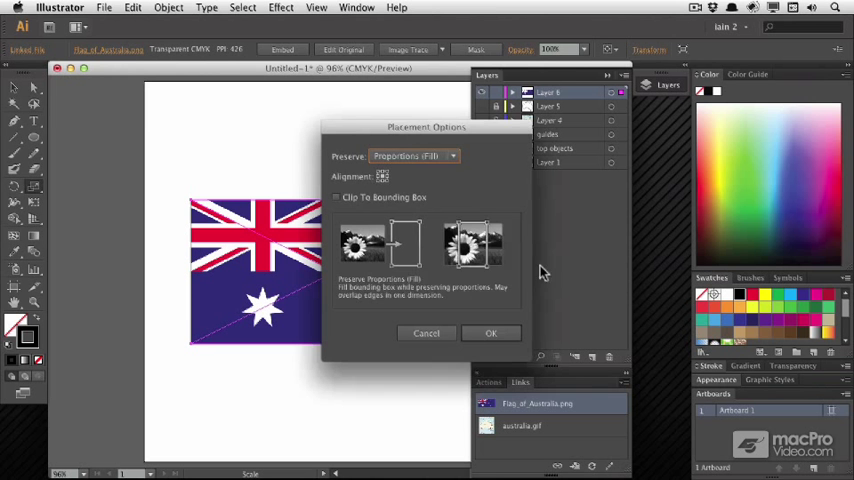
click(491, 333)
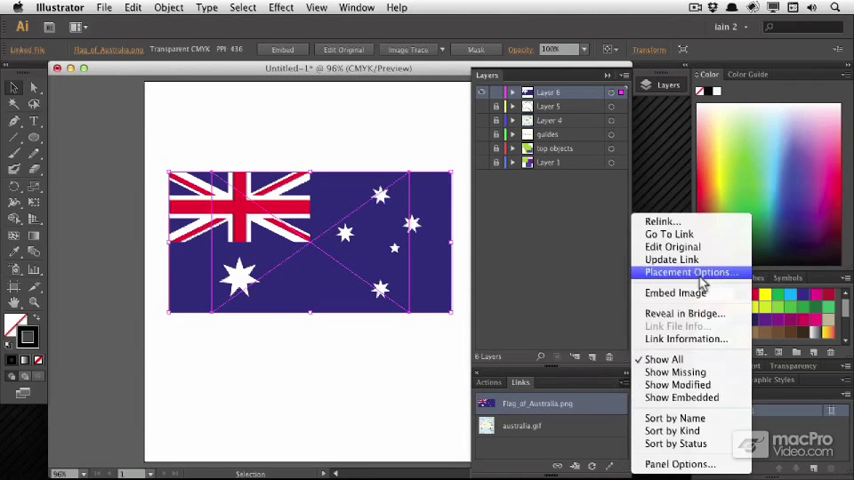
- Switch the flag's placement to Proportions (Fit), then to stretched Transforms
click(690, 272)
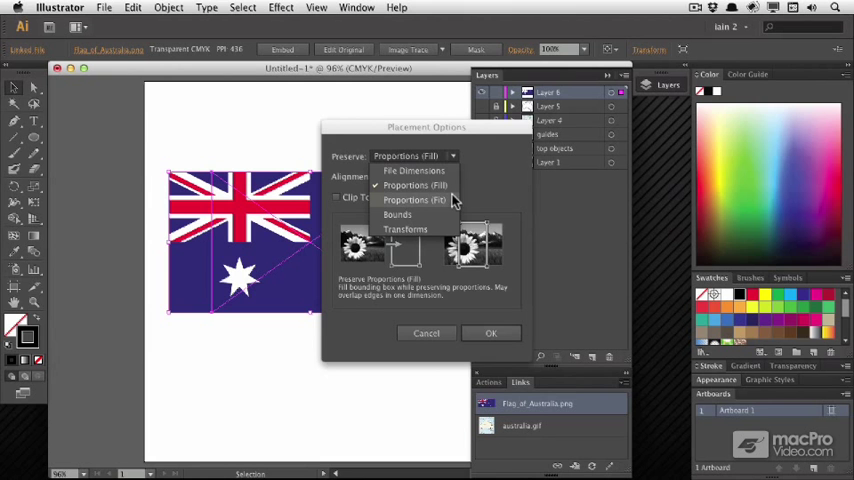
click(414, 200)
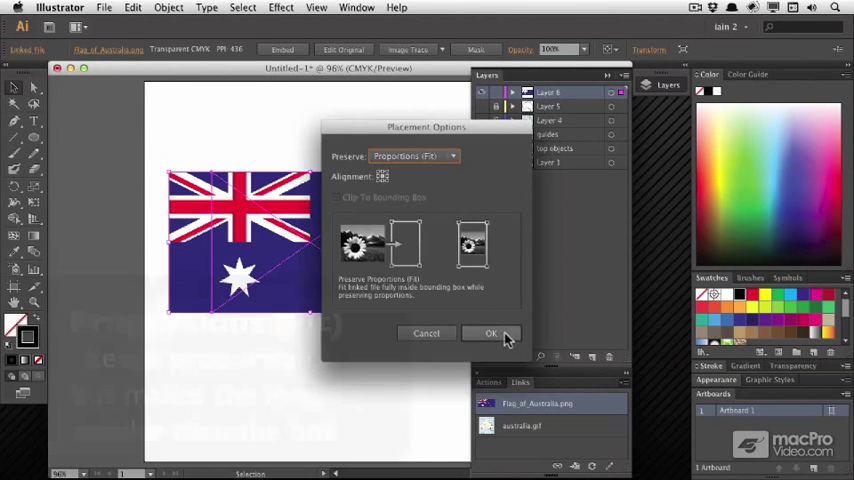
click(491, 333)
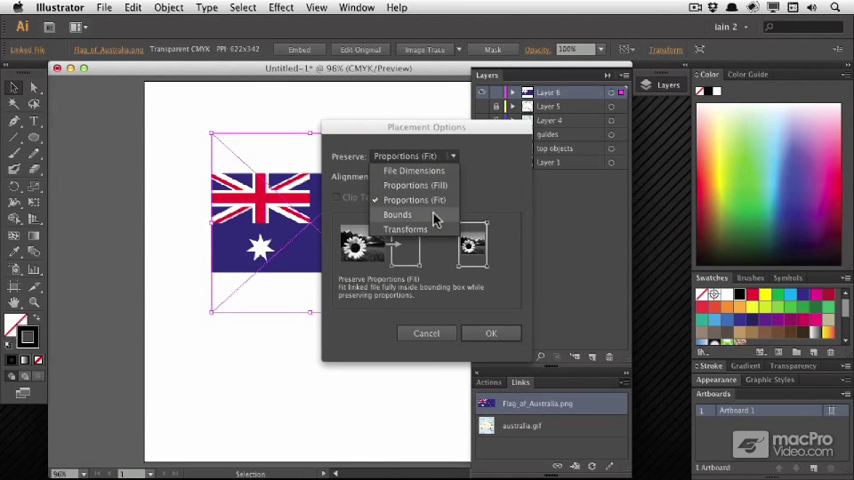
click(491, 333)
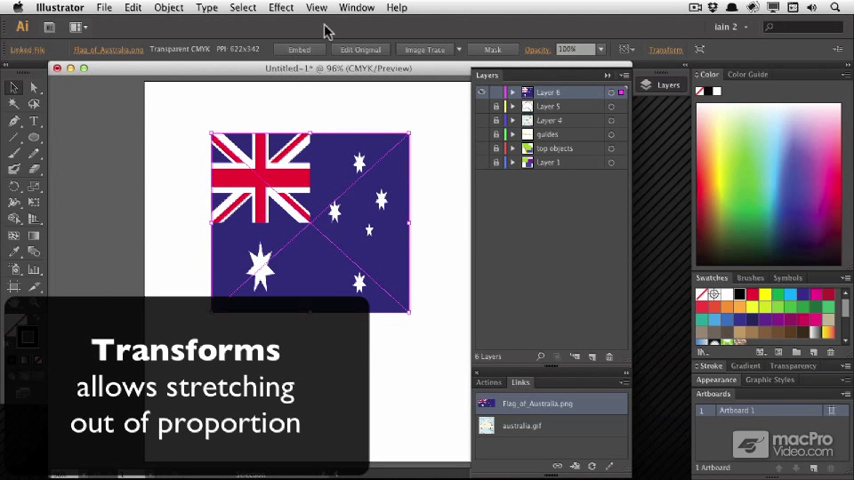
click(104, 7)
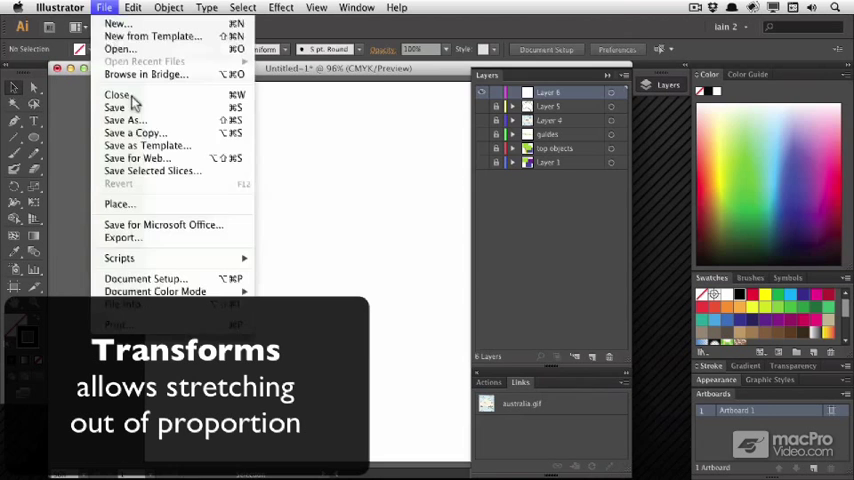
- Re-place Flag_of_Australia.png on the artboard as a linked image
click(119, 204)
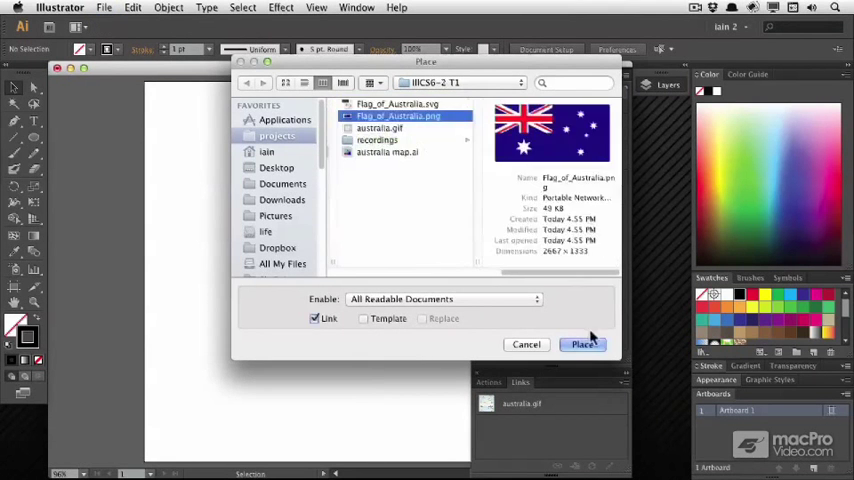
click(583, 344)
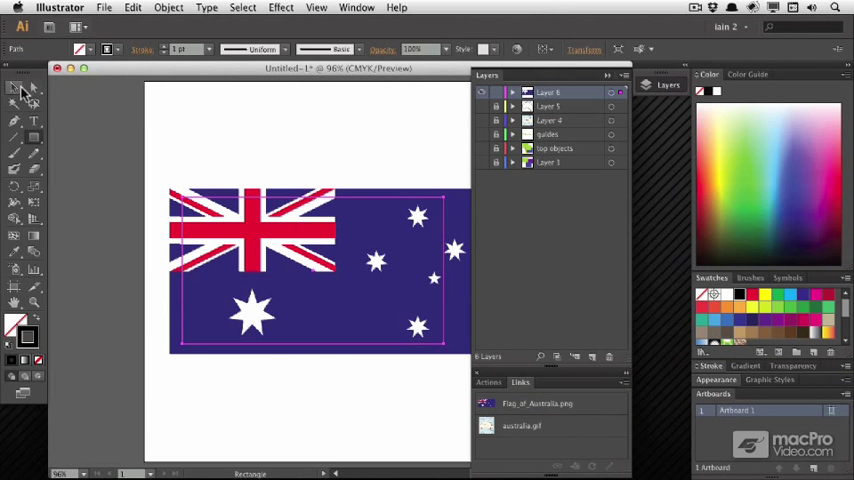
- Make a clipping mask from the rectangle over the flag with Object > Clipping Mask > Make
click(132, 8)
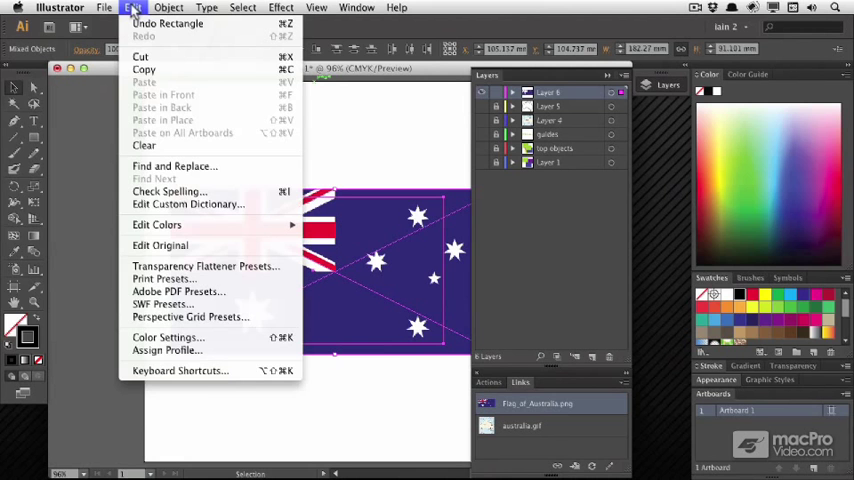
click(168, 7)
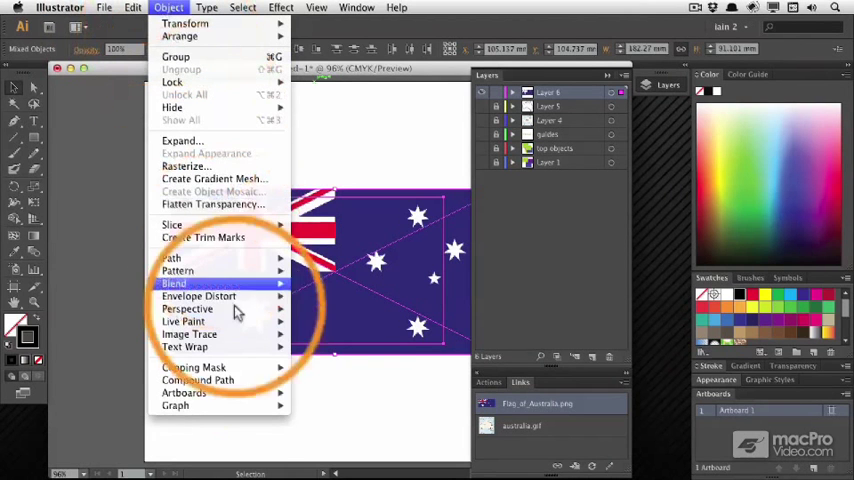
click(194, 367)
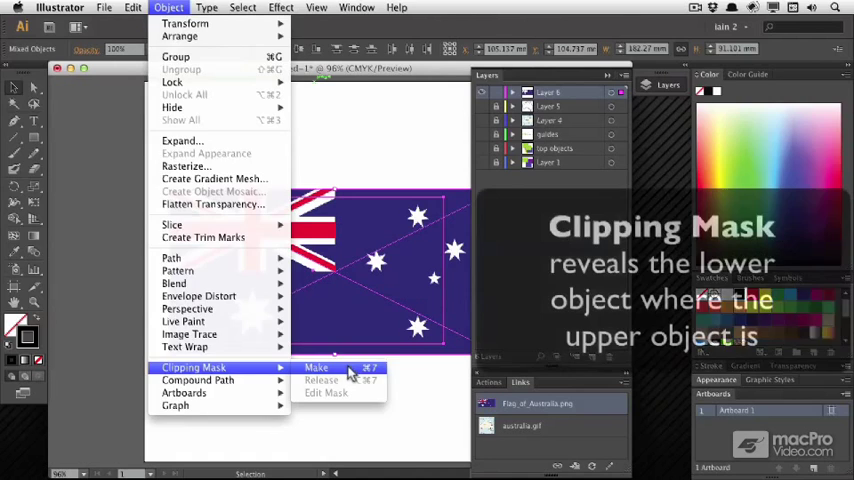
click(316, 368)
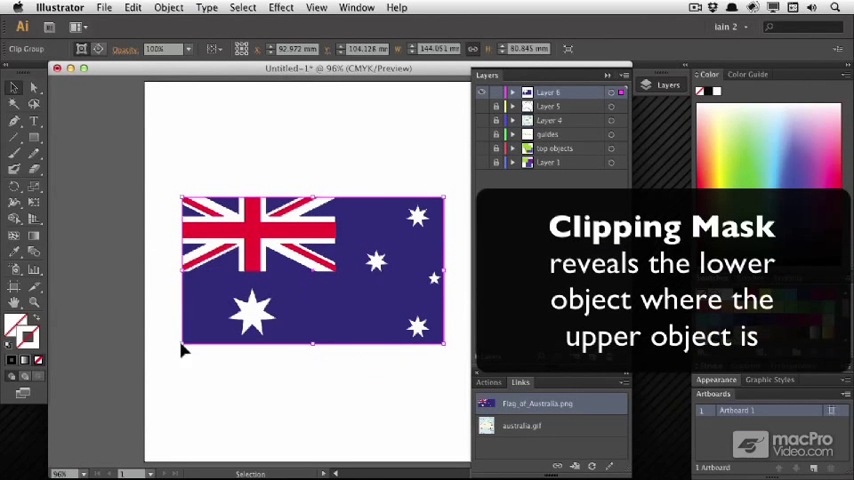
mouse_move(413, 245)
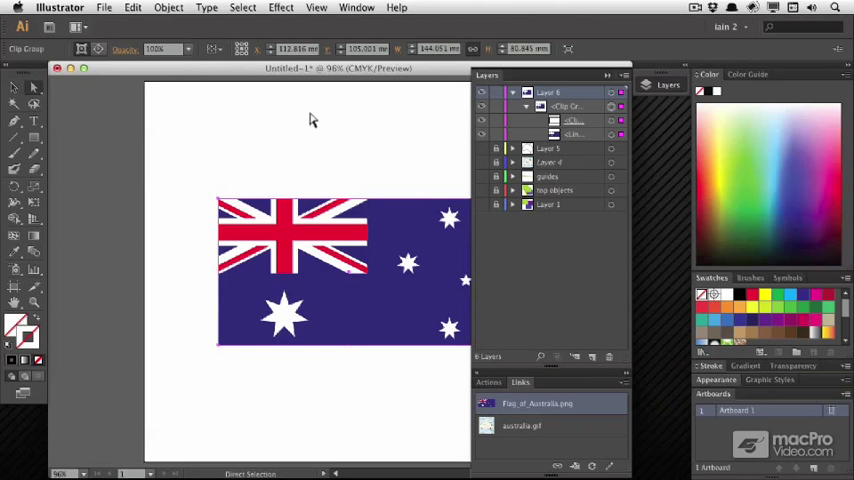
- Drag the flag image left inside the mask with Direct Selection, then return to Selection
click(340, 270)
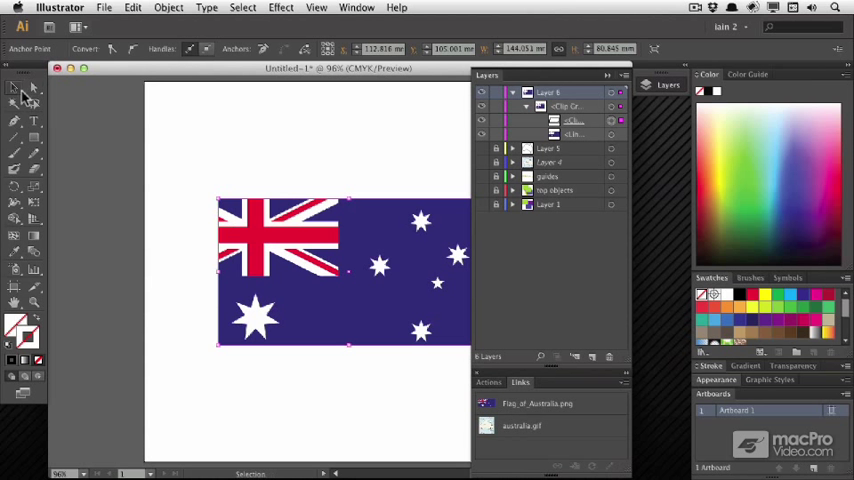
click(537, 403)
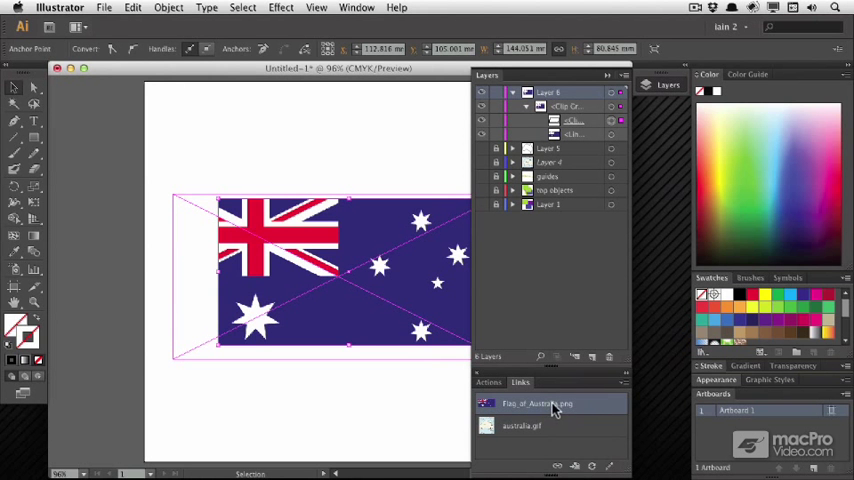
- Relink the masked Flag_of_Australia.png to Flag_of_Australia.svg
click(557, 466)
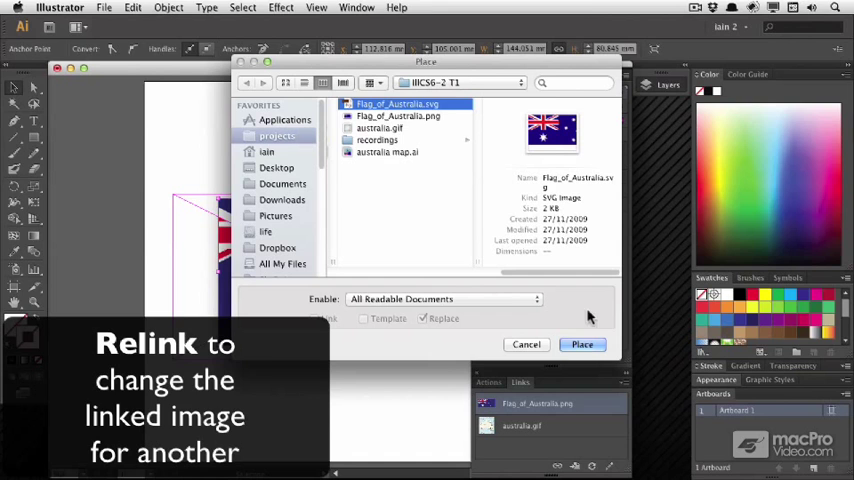
click(582, 344)
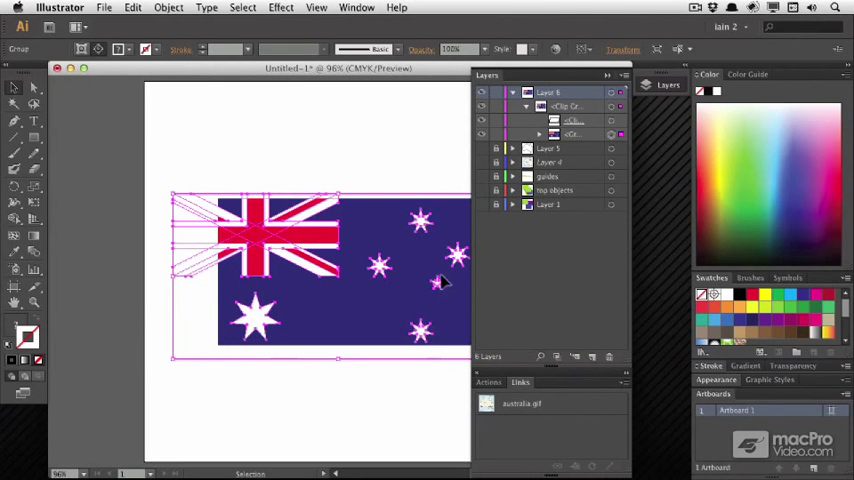
mouse_move(428, 197)
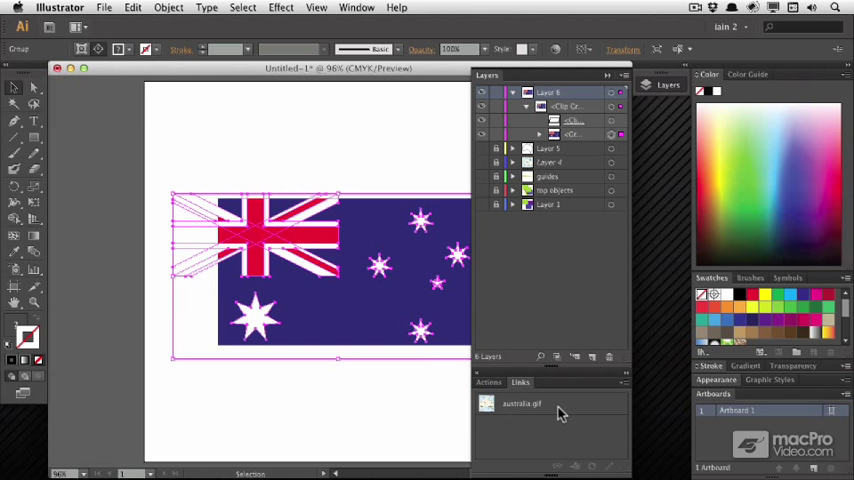
mouse_move(538, 447)
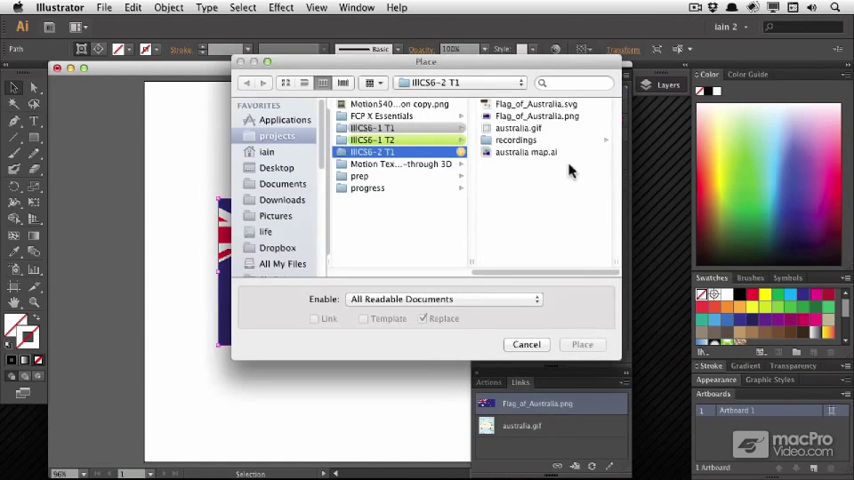
- Undo the SVG relink, browse to australia.gif in Relink, and cancel
click(380, 128)
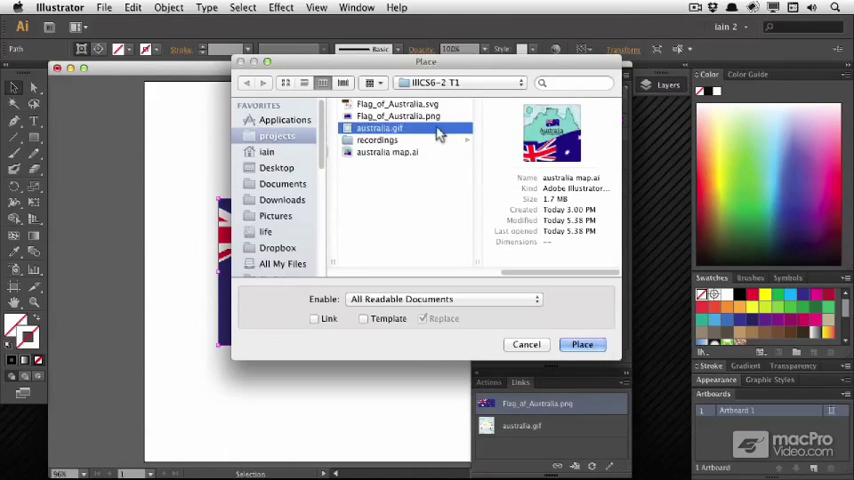
click(582, 344)
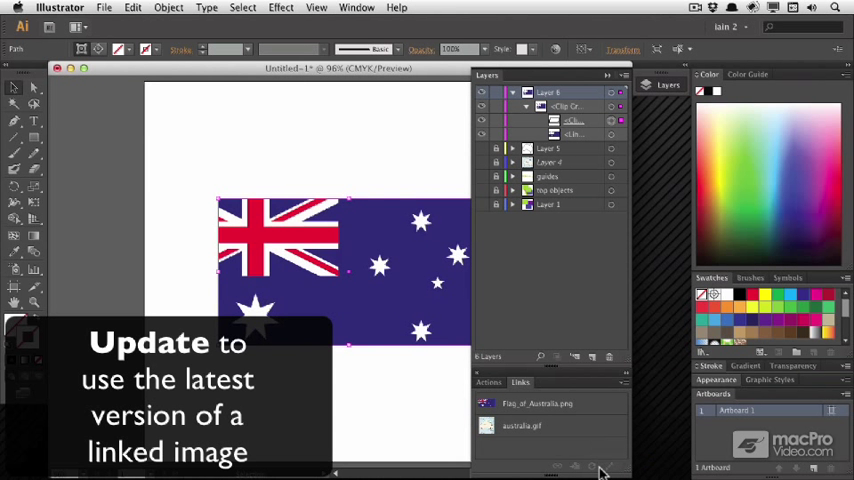
- Update the flag link, then choose Embed Image from the Links panel menu
click(536, 403)
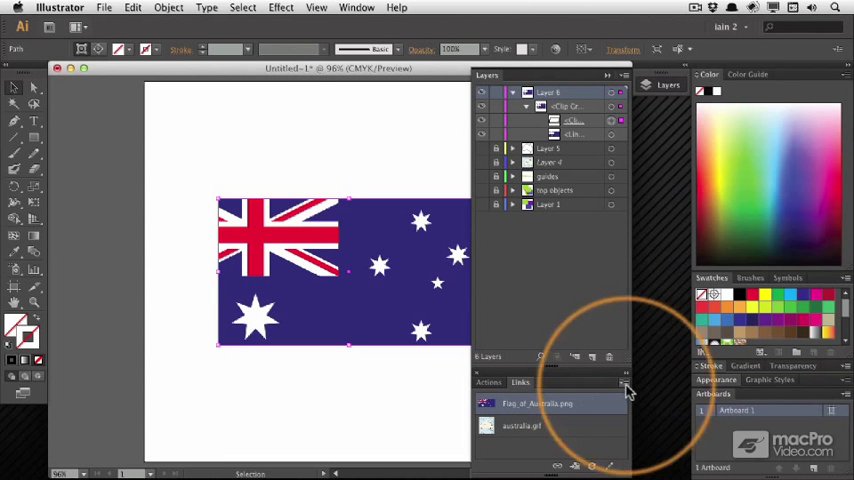
click(626, 383)
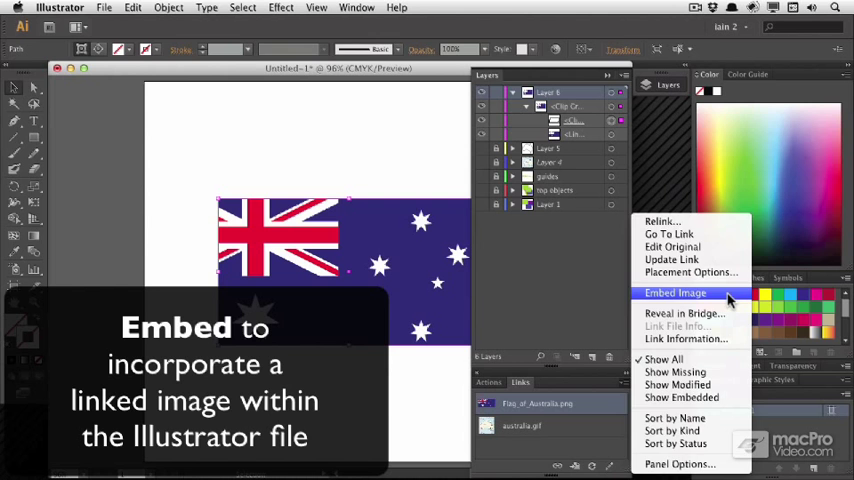
click(675, 292)
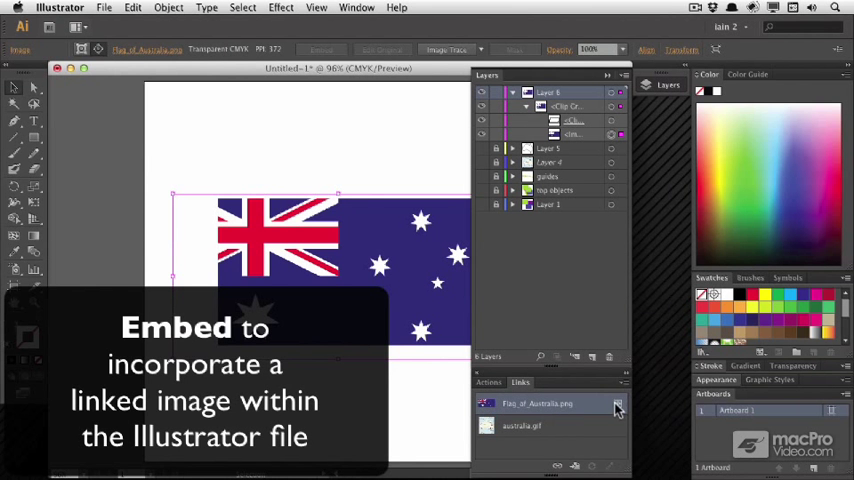
mouse_move(615, 408)
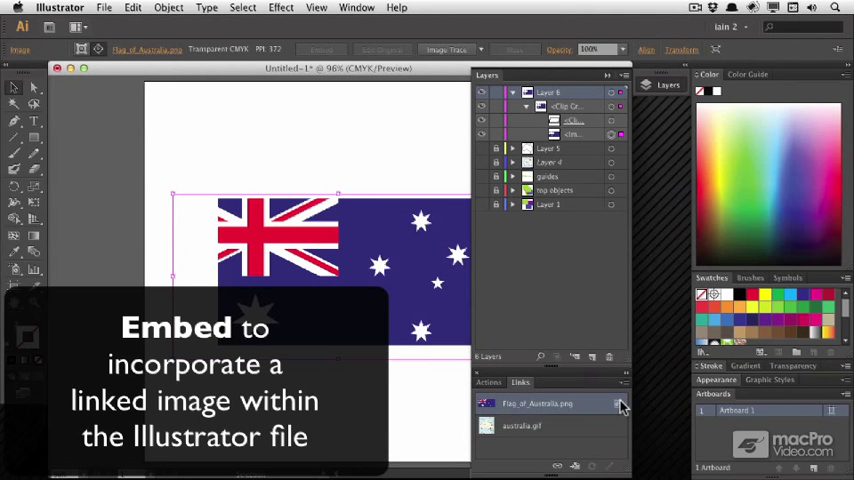